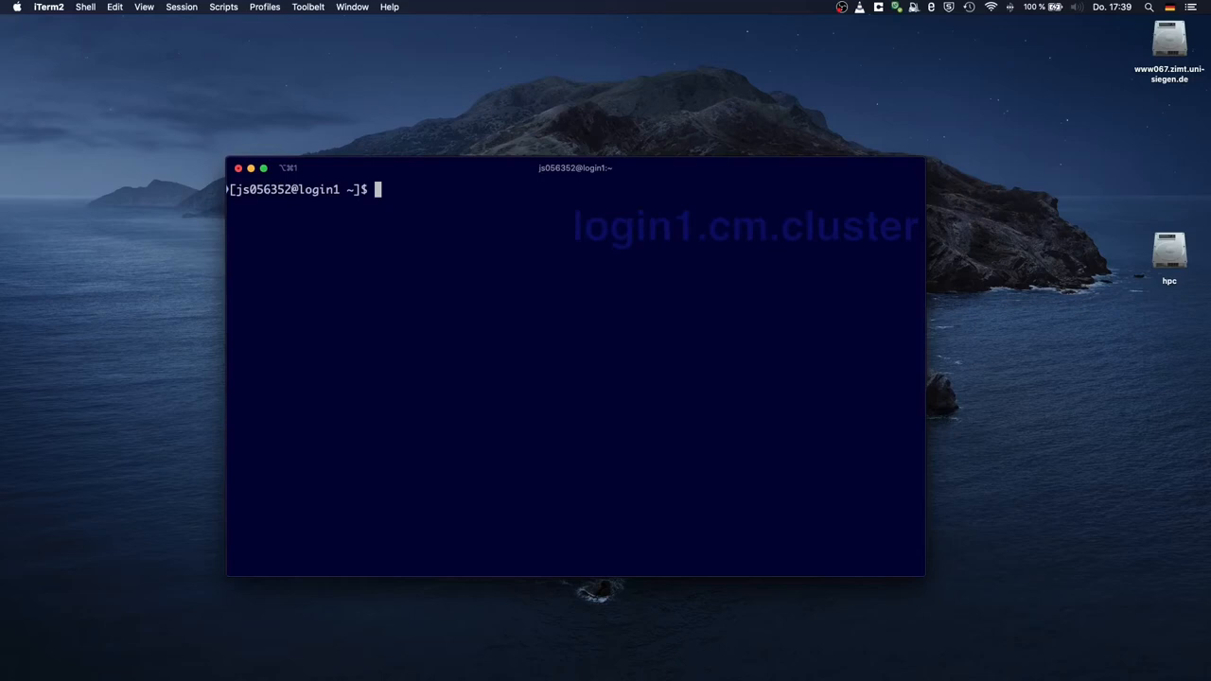
# - Start xeyes in the background from the login1 prompt with 'xeyes &'
pyautogui.write('x')
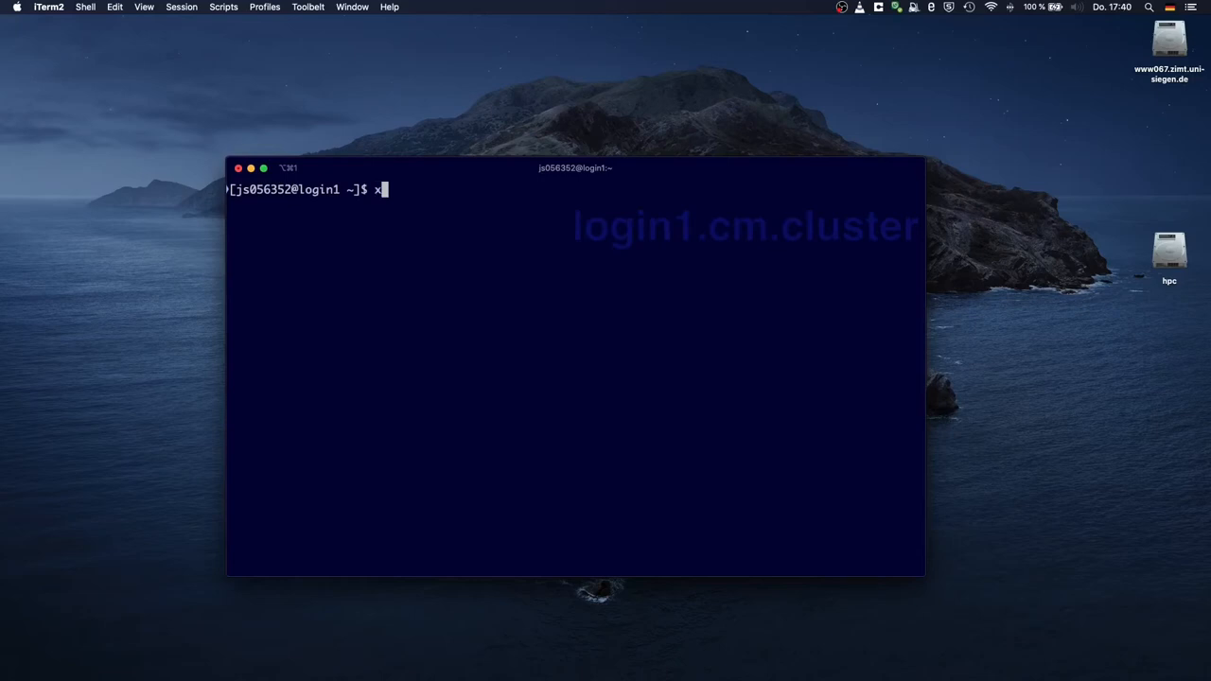
pyautogui.write('eyes')
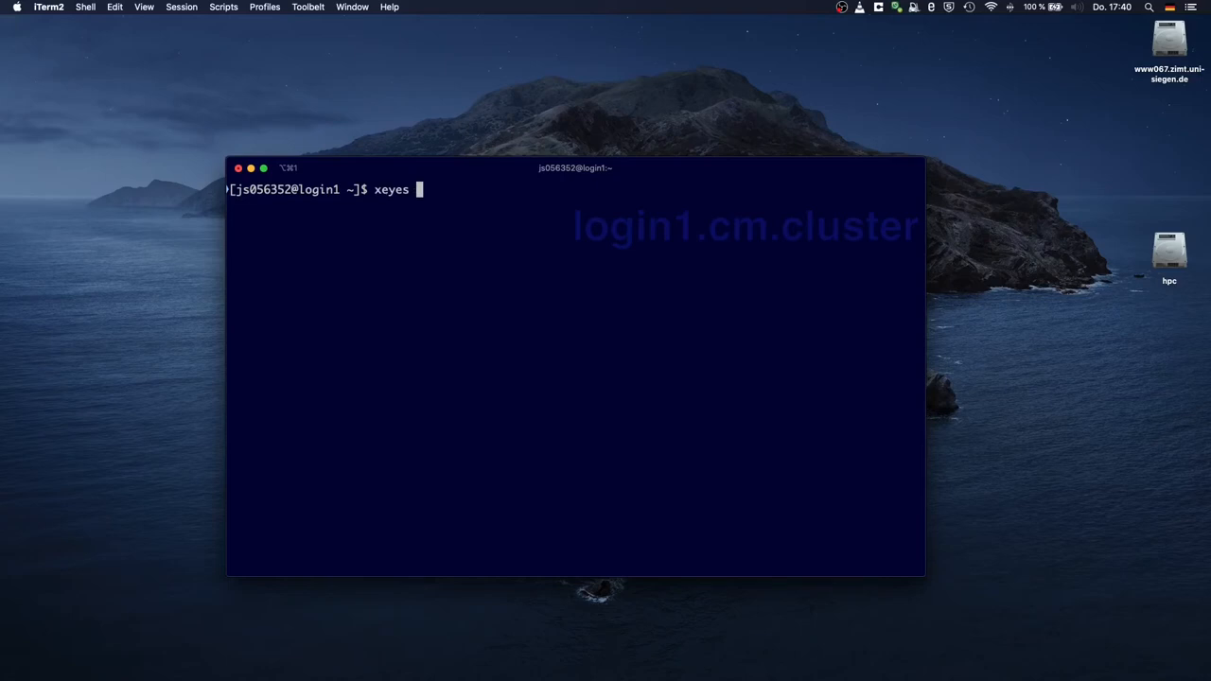
pyautogui.write('&')
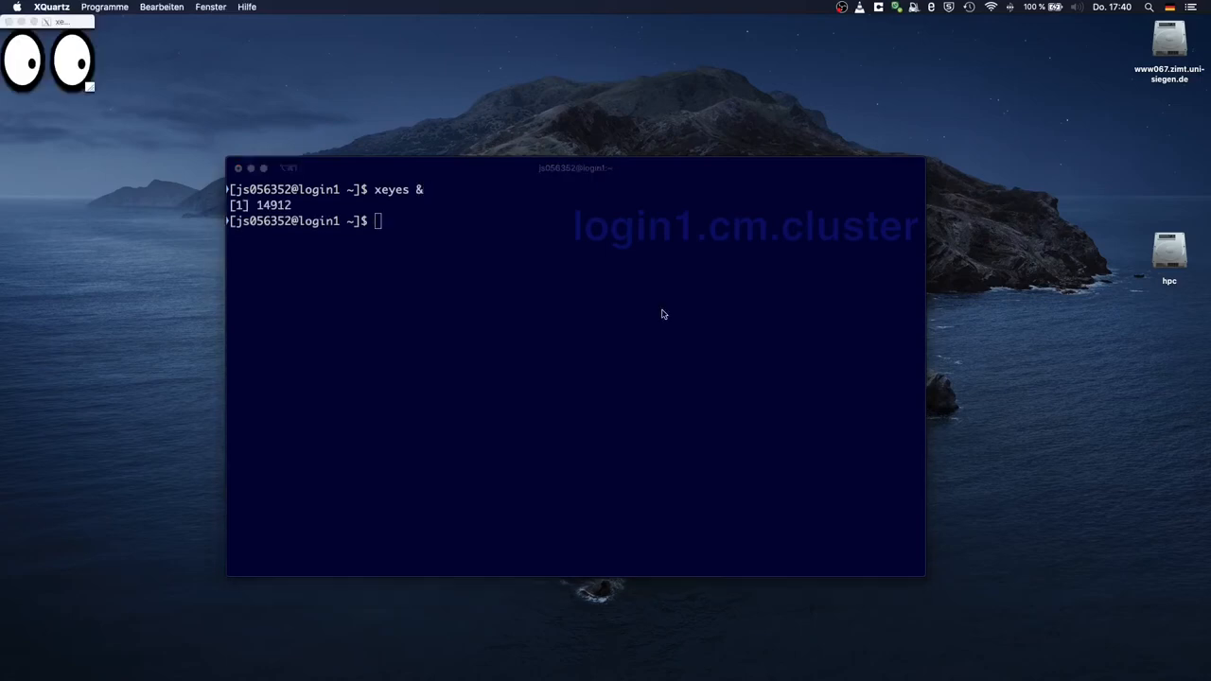
pyautogui.moveTo(83, 23)
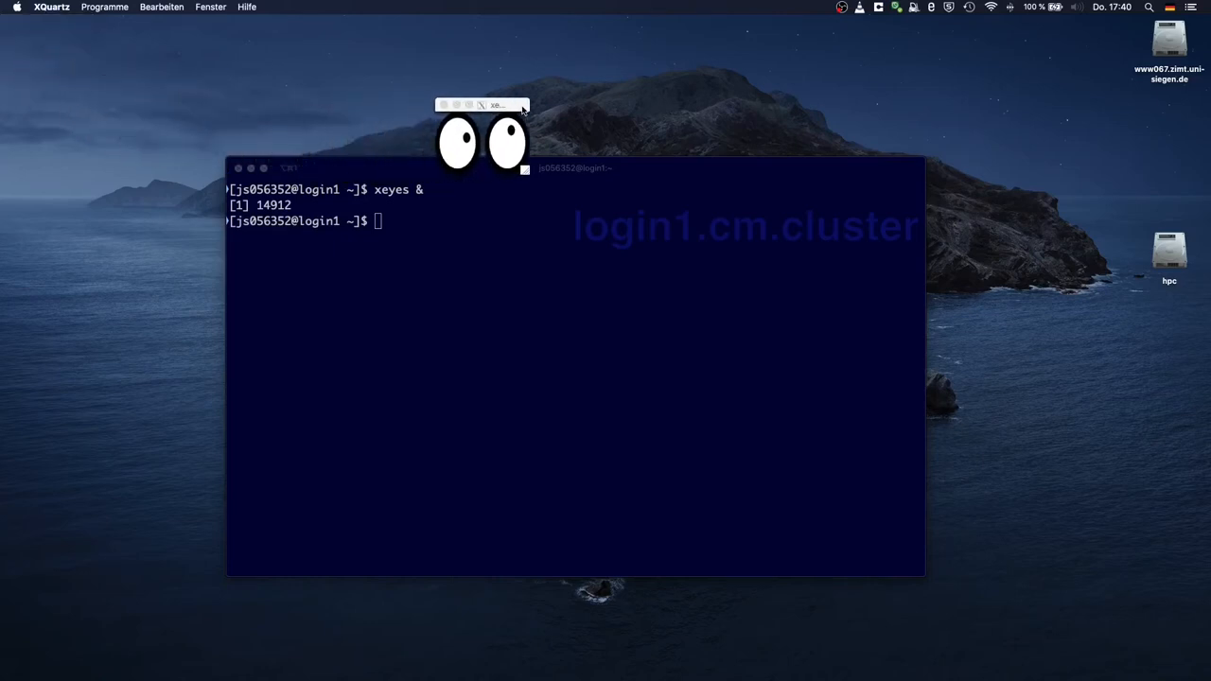
pyautogui.moveTo(526, 174)
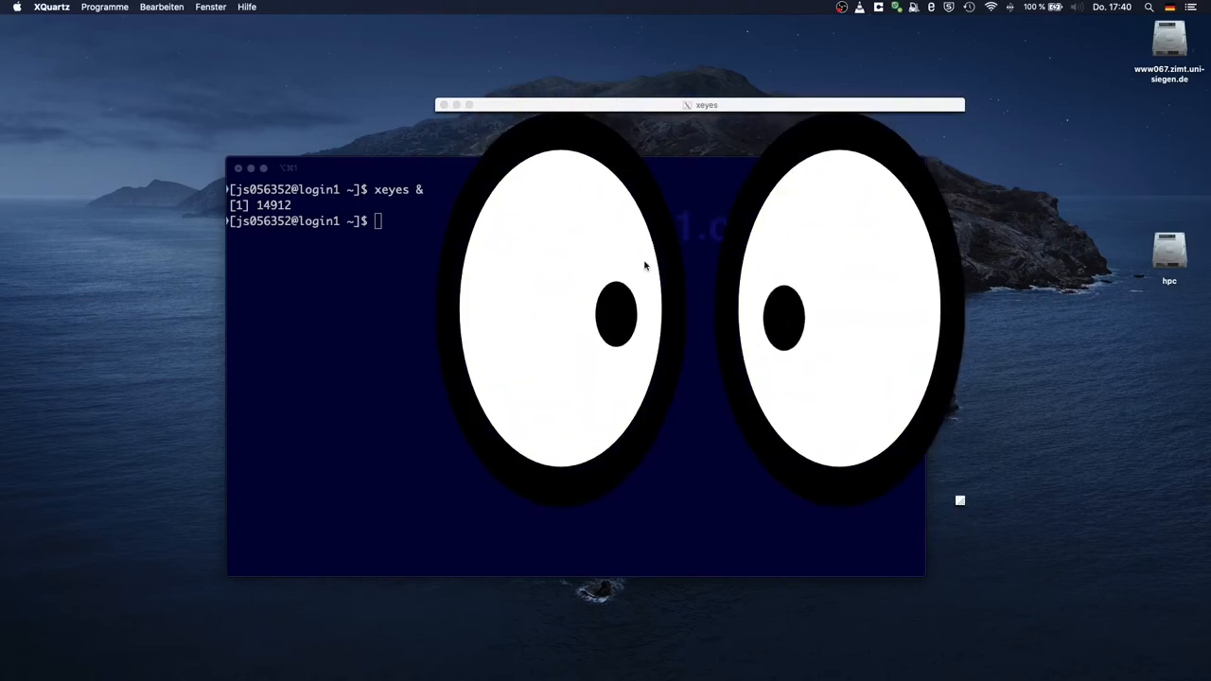
pyautogui.moveTo(69, 31)
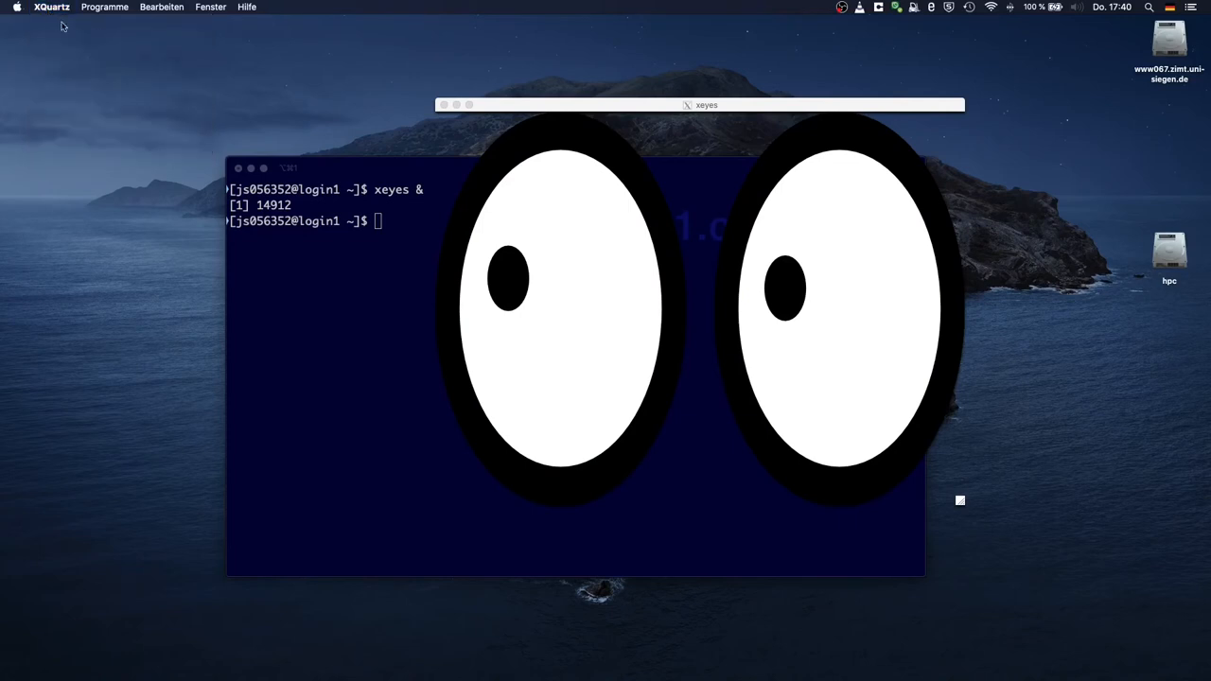
pyautogui.moveTo(537, 112)
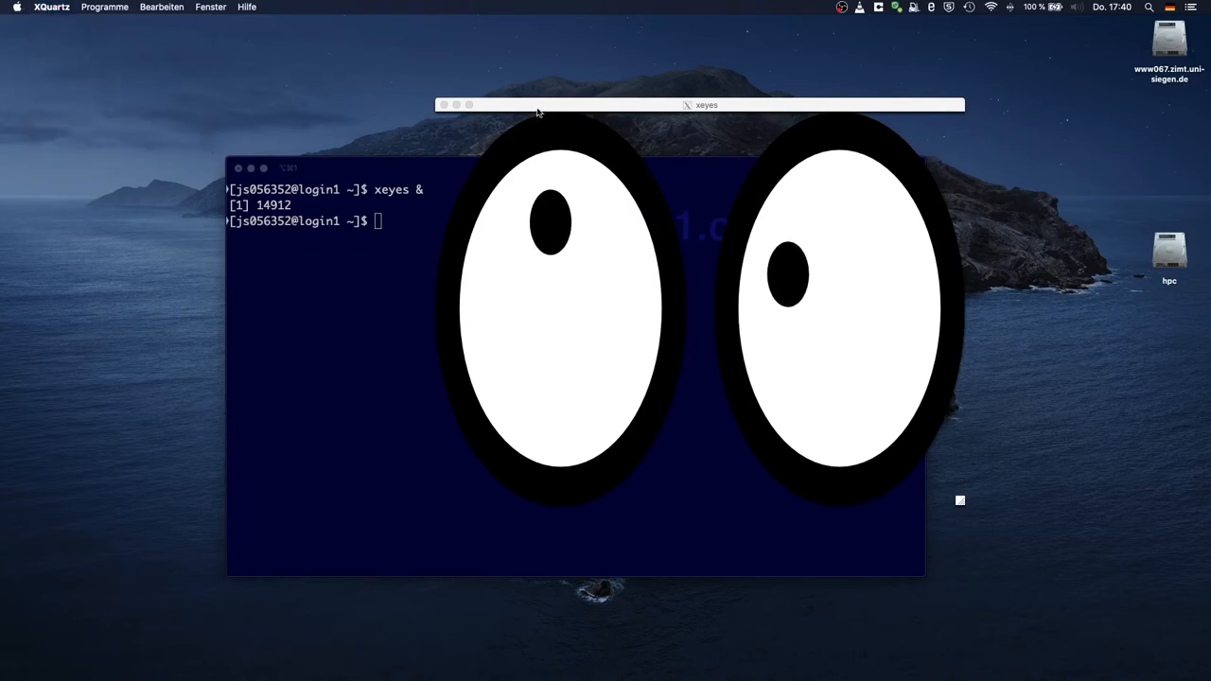
# - Move the forwarded xeyes window to a new spot, then close it
pyautogui.moveTo(537, 106); pyautogui.dragTo(616, 116)
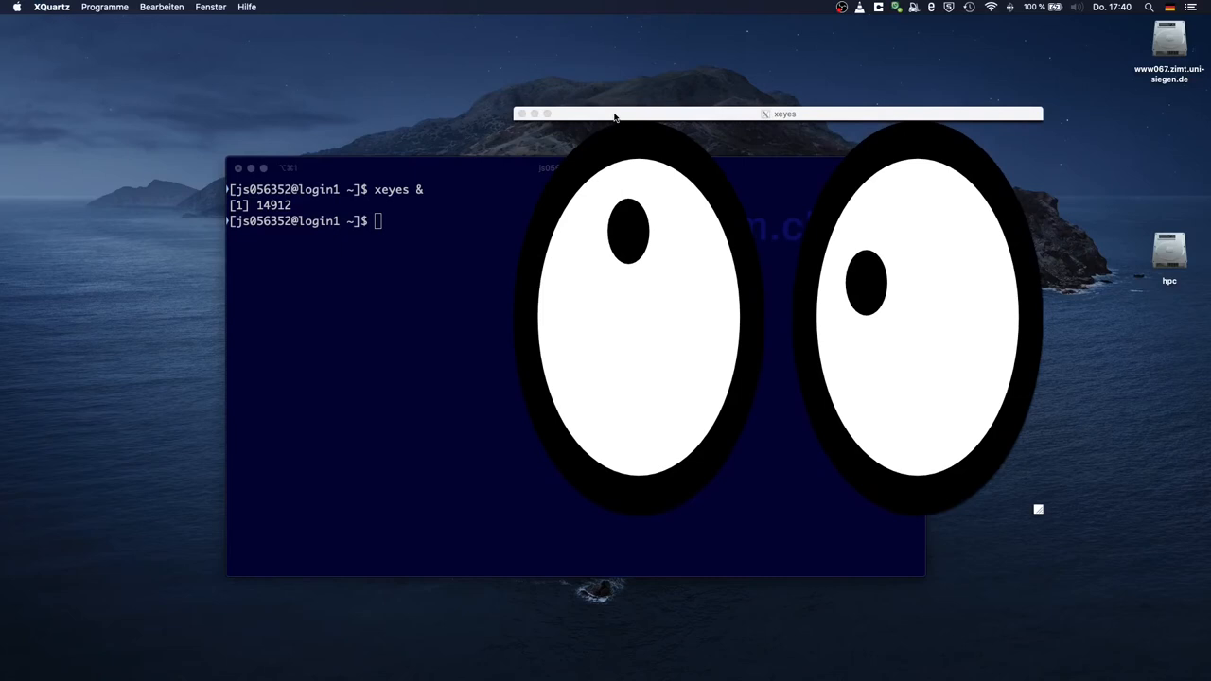
pyautogui.moveTo(653, 179)
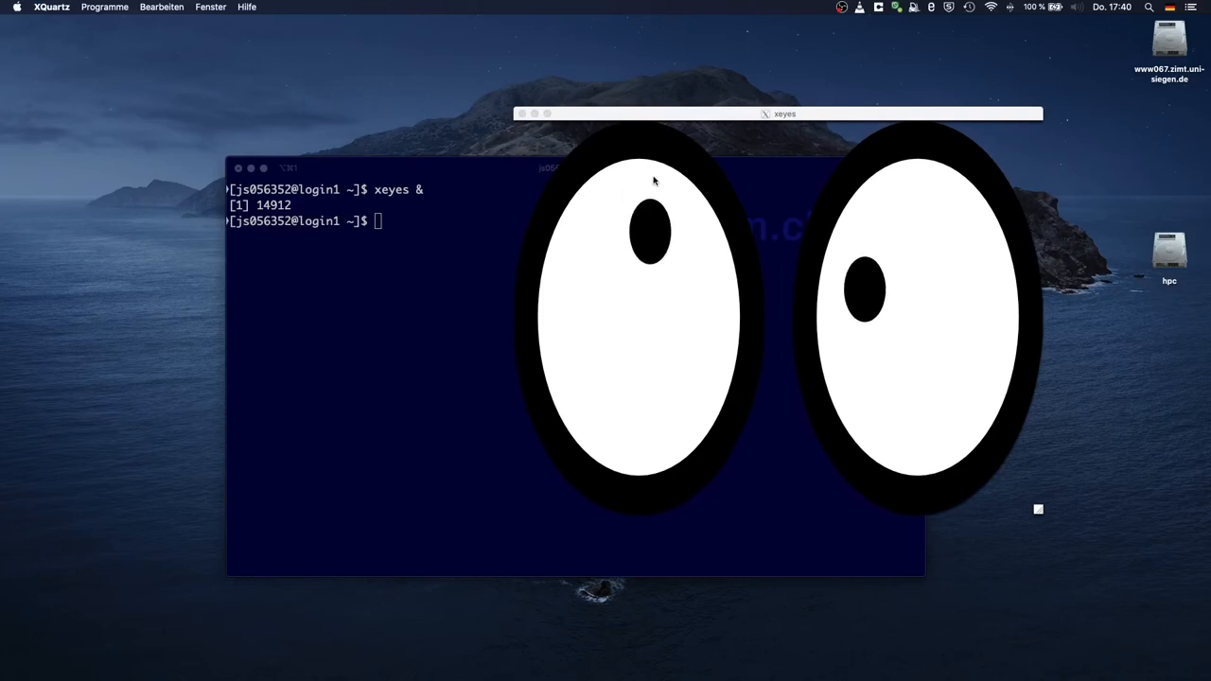
pyautogui.moveTo(491, 239)
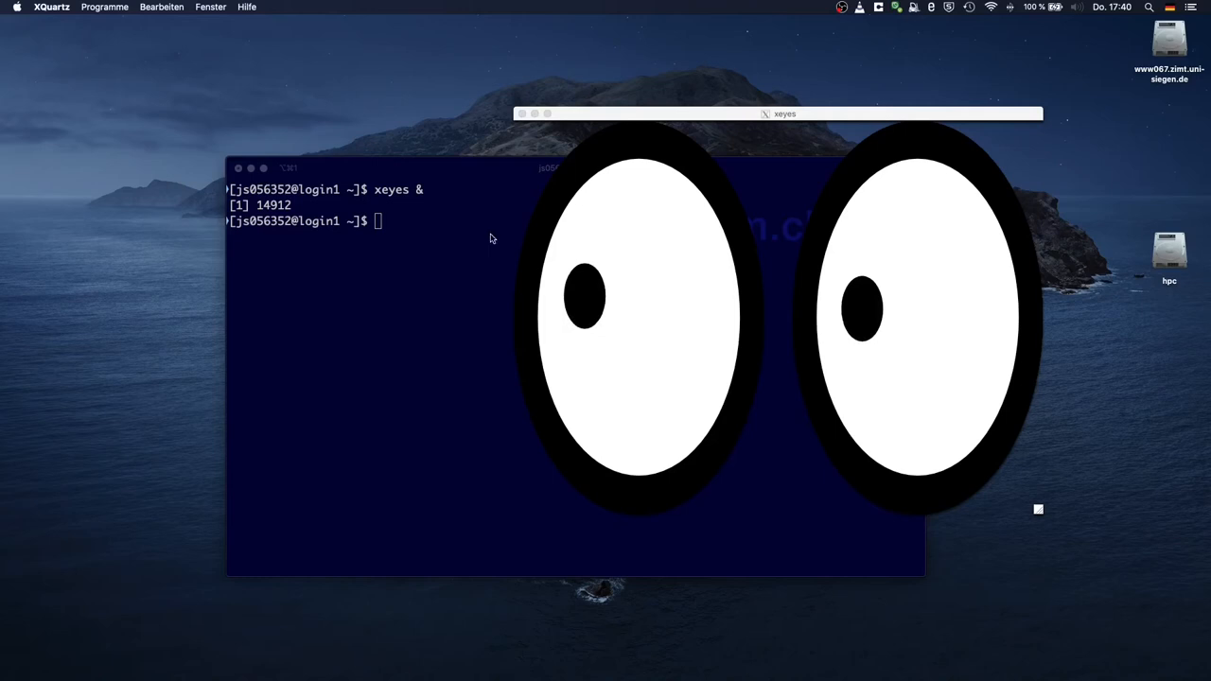
pyautogui.moveTo(533, 302)
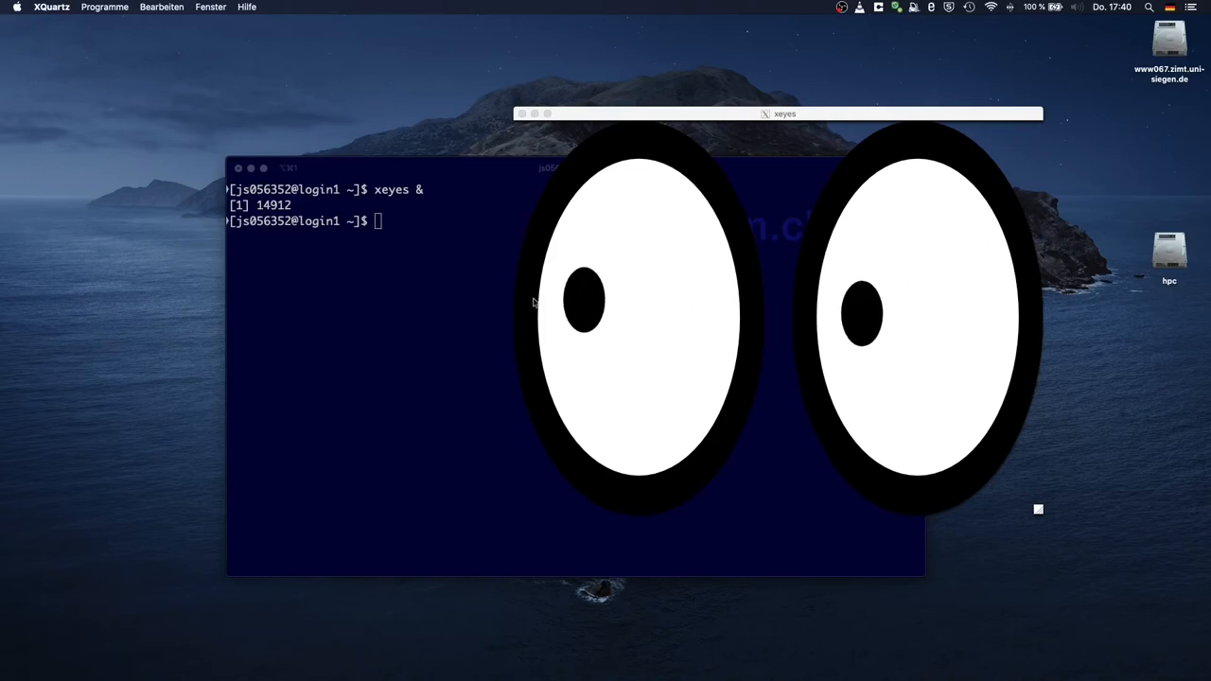
pyautogui.moveTo(720, 174)
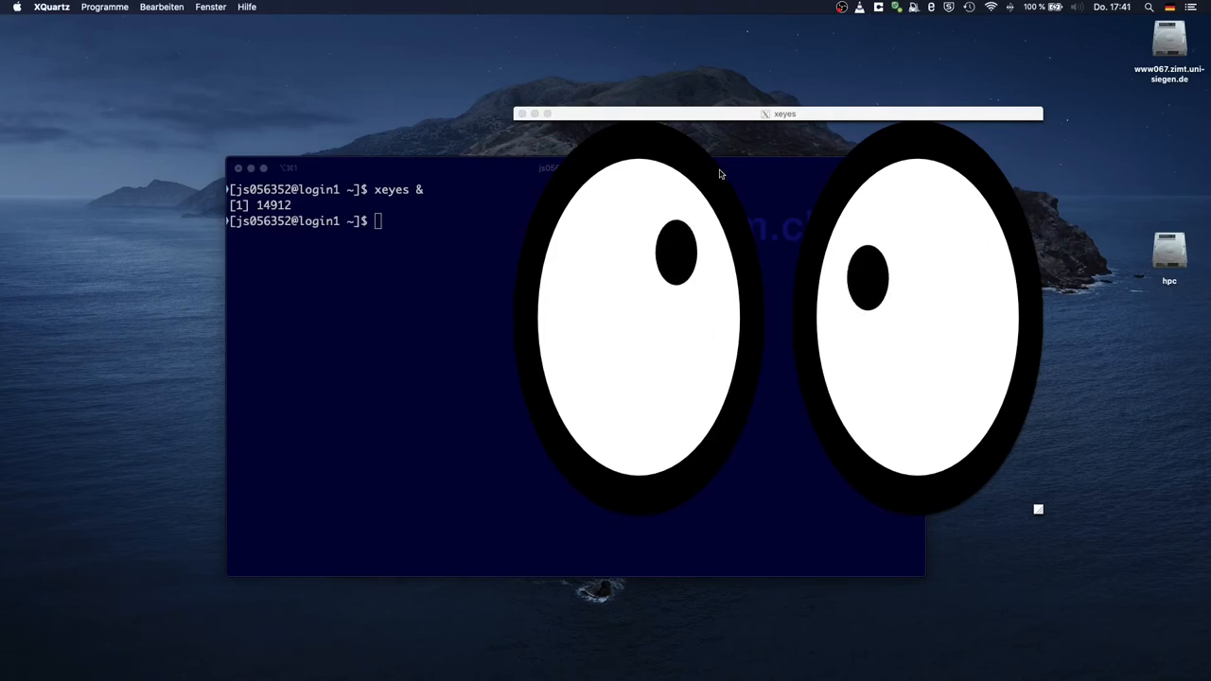
pyautogui.moveTo(662, 92)
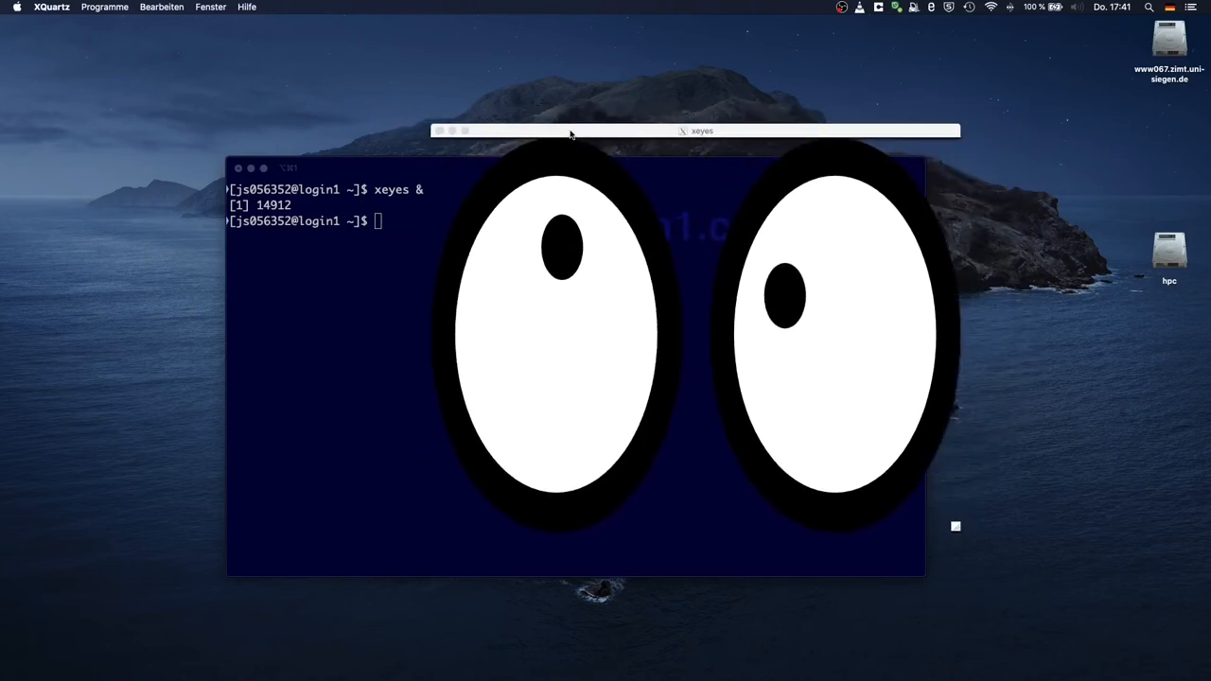
pyautogui.moveTo(439, 132)
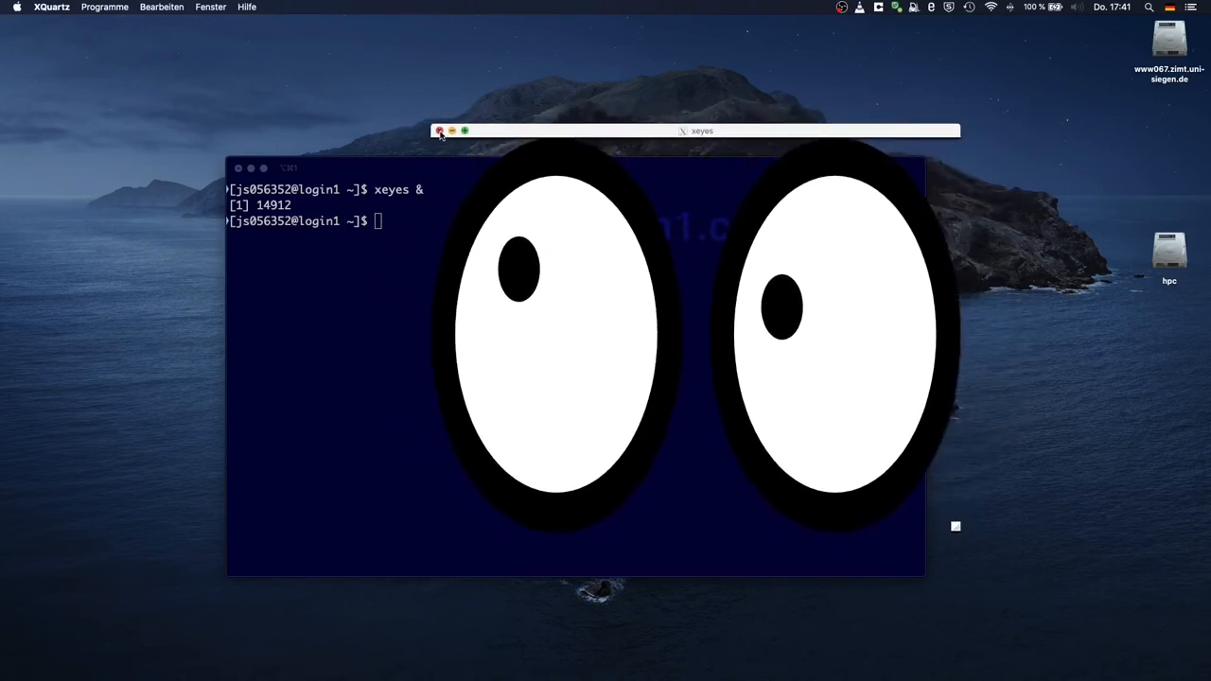
pyautogui.click(439, 131)
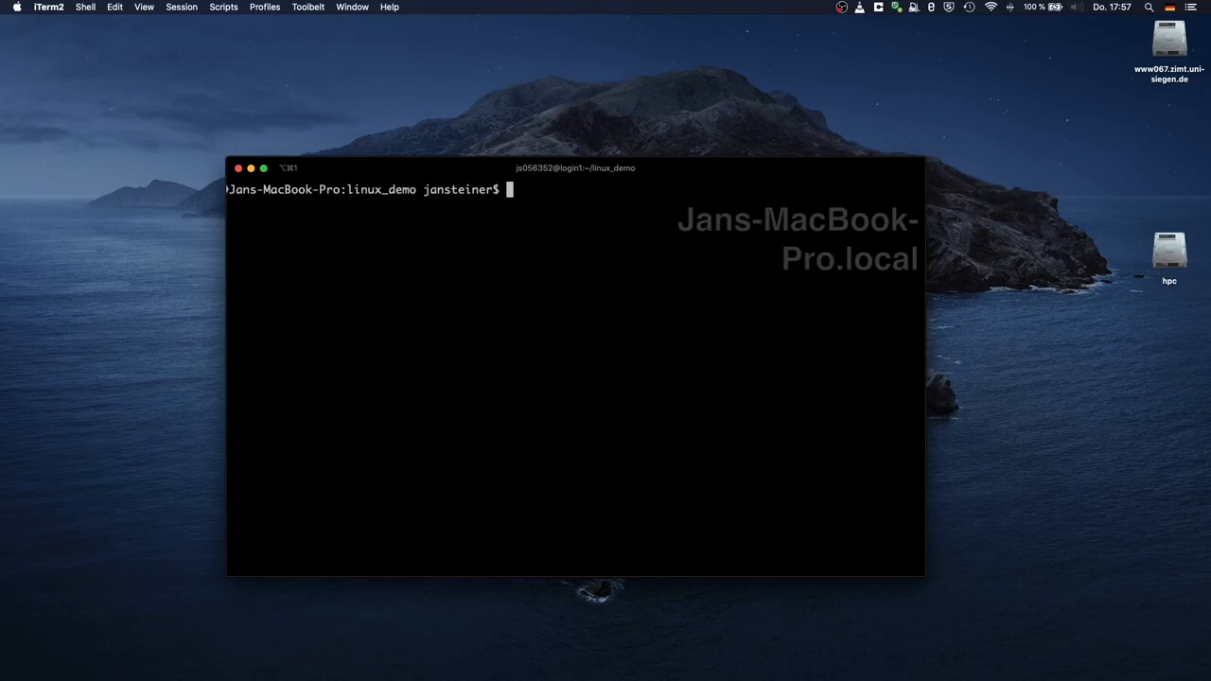
# - Run 'scp hpc:~/linux_demo/demofile1.sh demo.sh' to copy the file to the MacBook
pyautogui.write('scp')
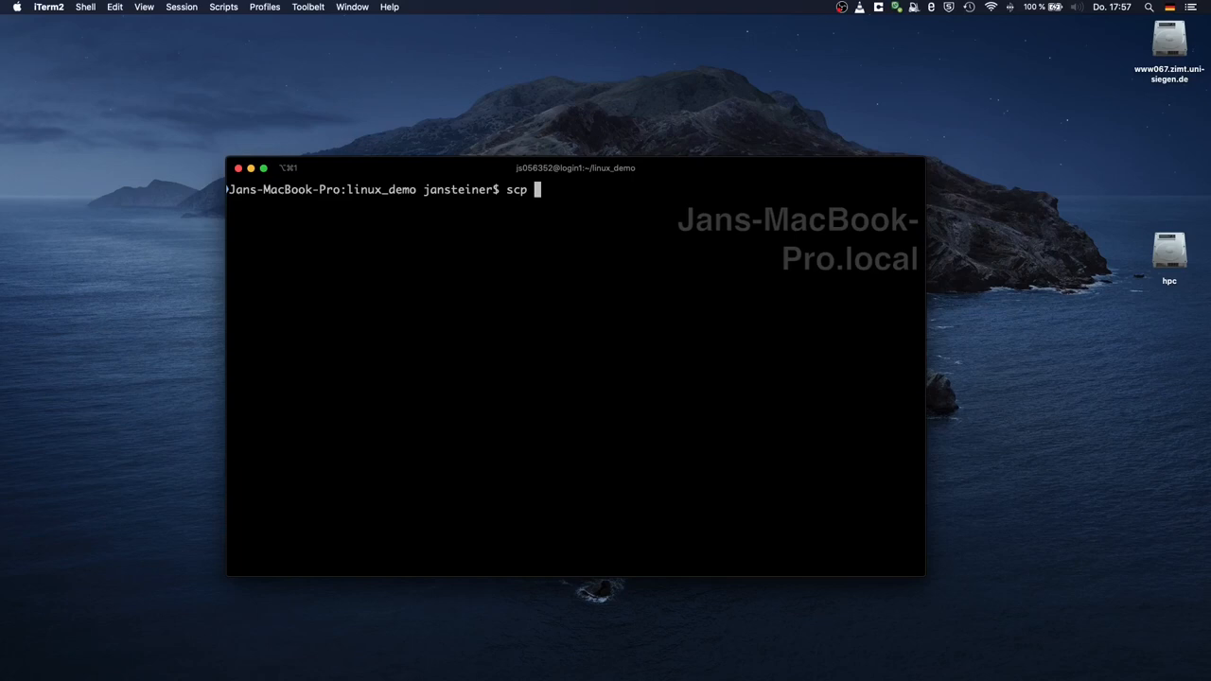
pyautogui.write('hp')
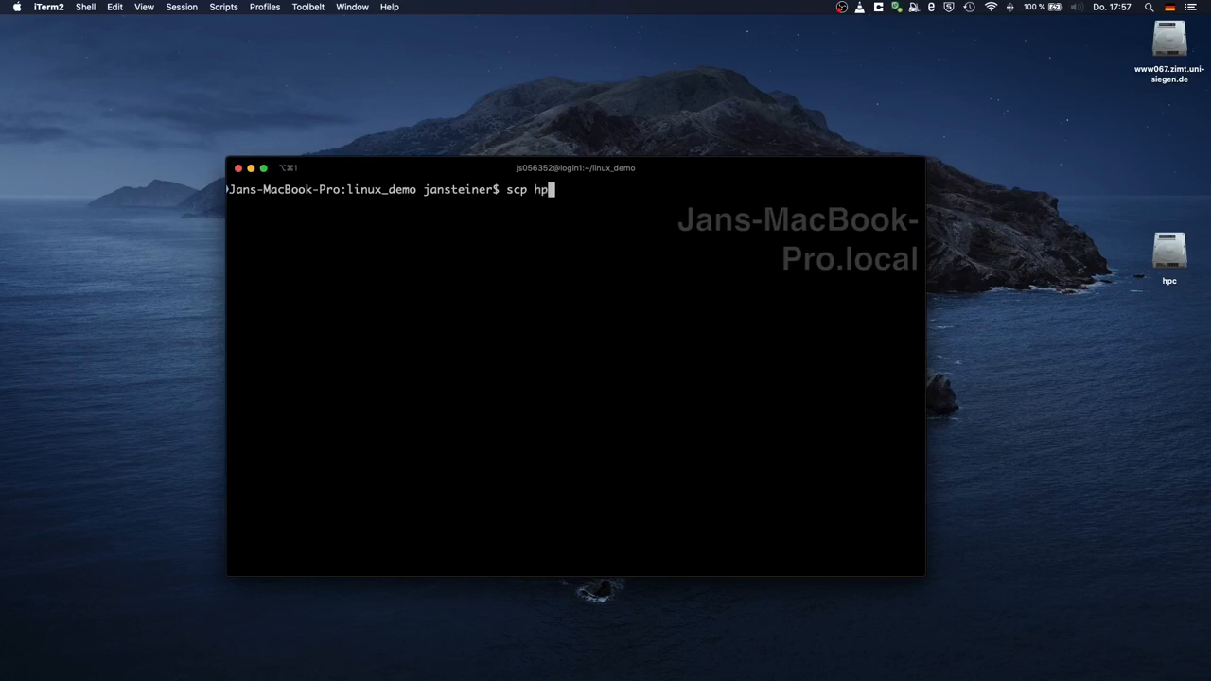
pyautogui.write('c:')
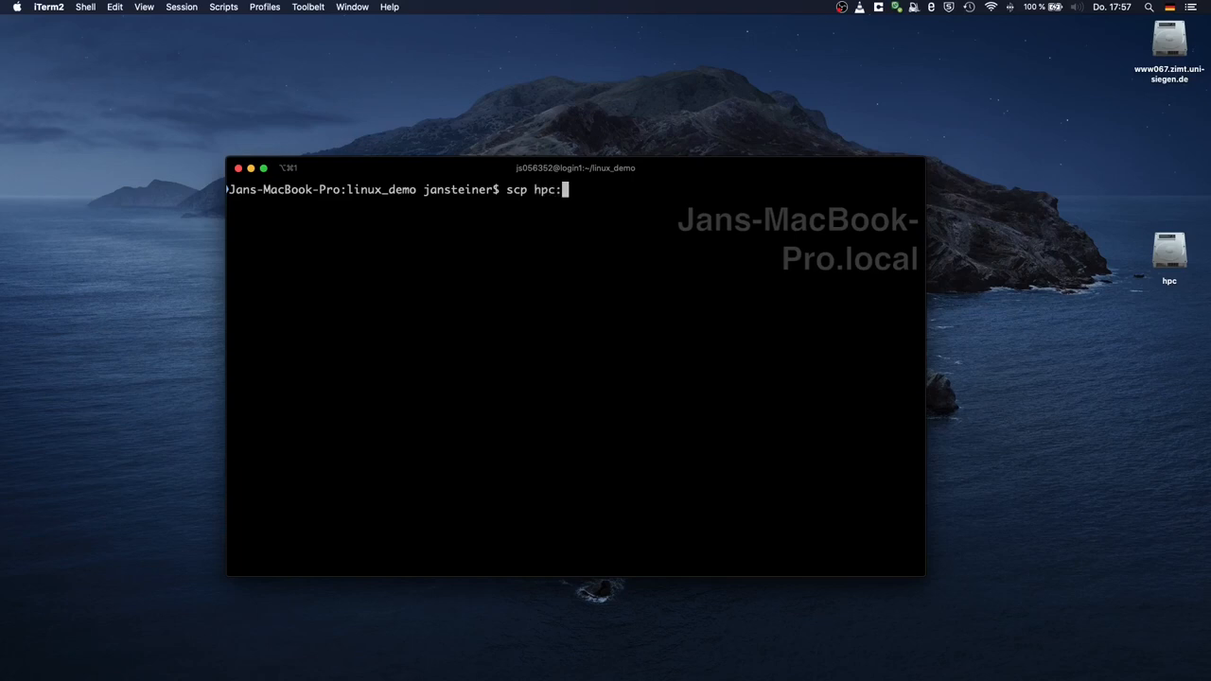
pyautogui.write('~')
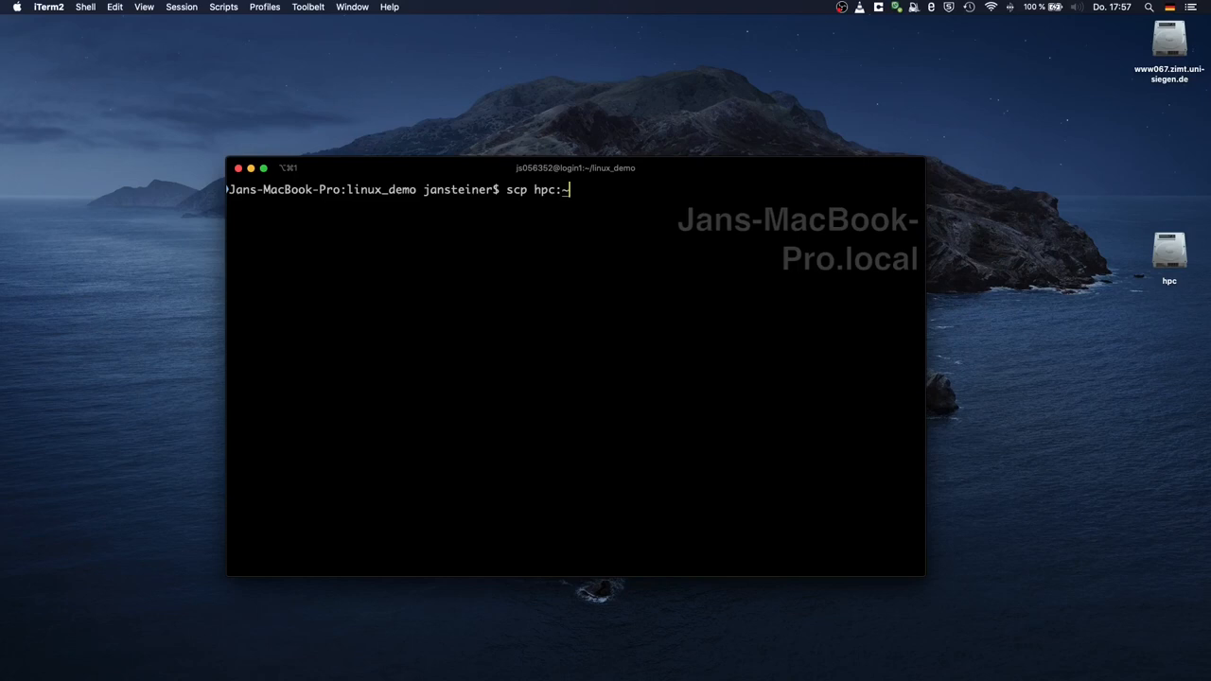
pyautogui.write('/li')
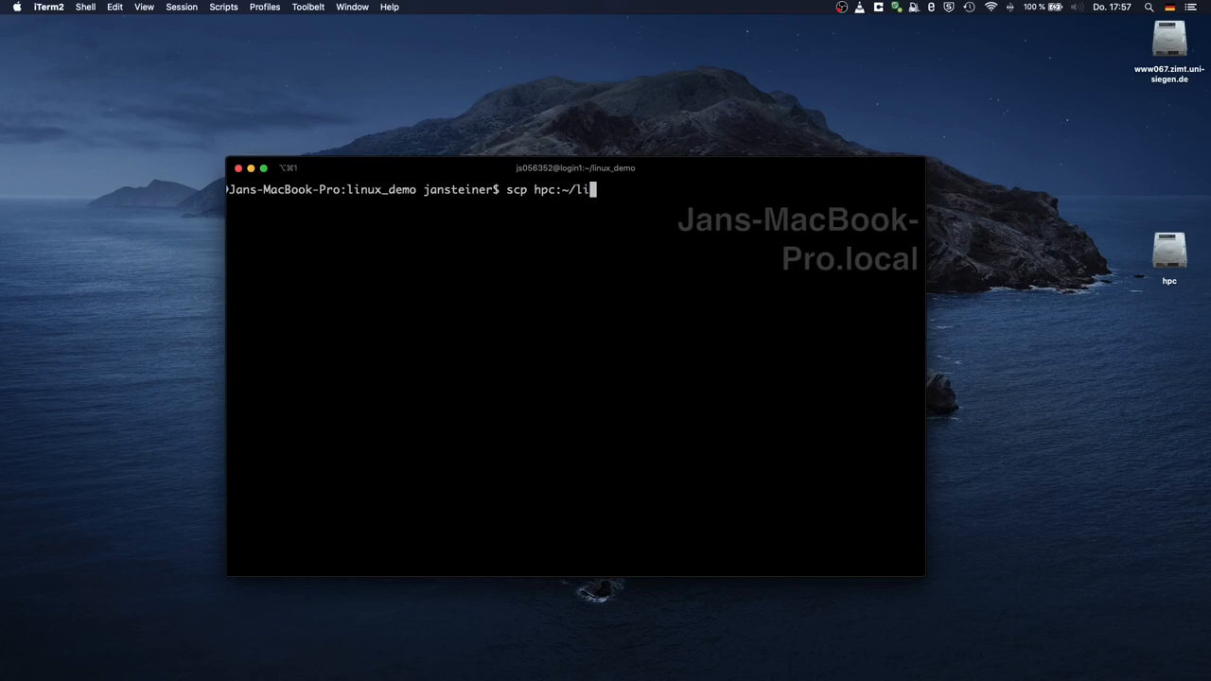
pyautogui.write('nux_demo')
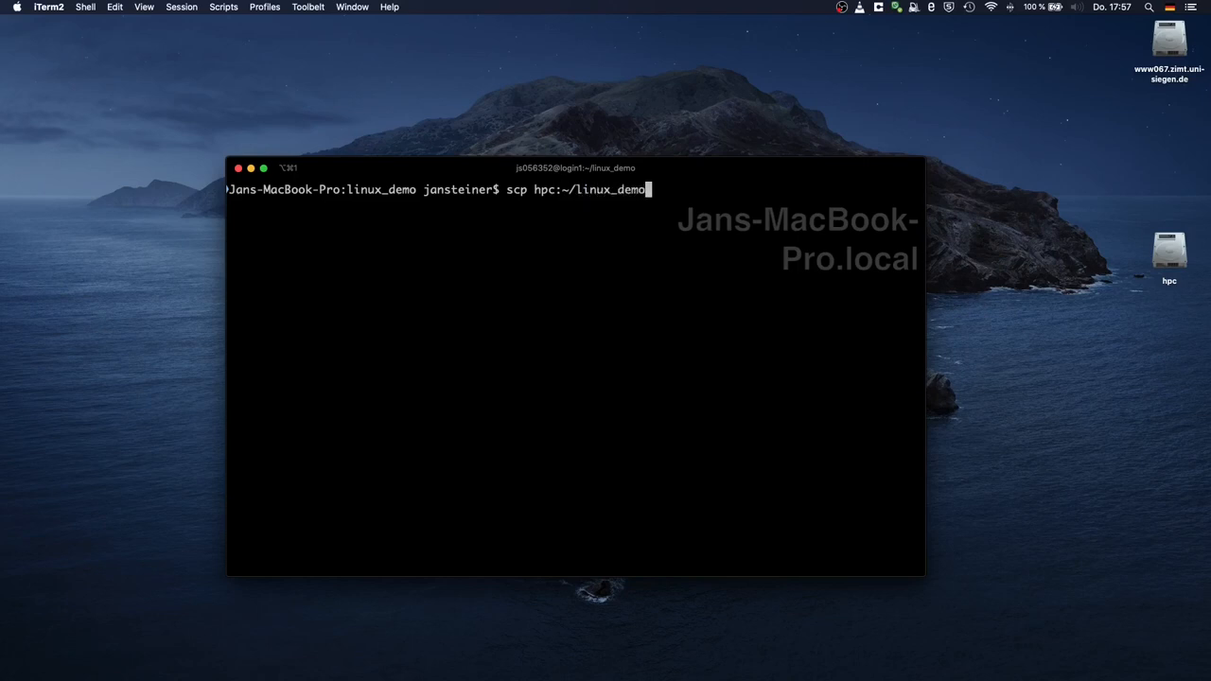
pyautogui.write('/demofil')
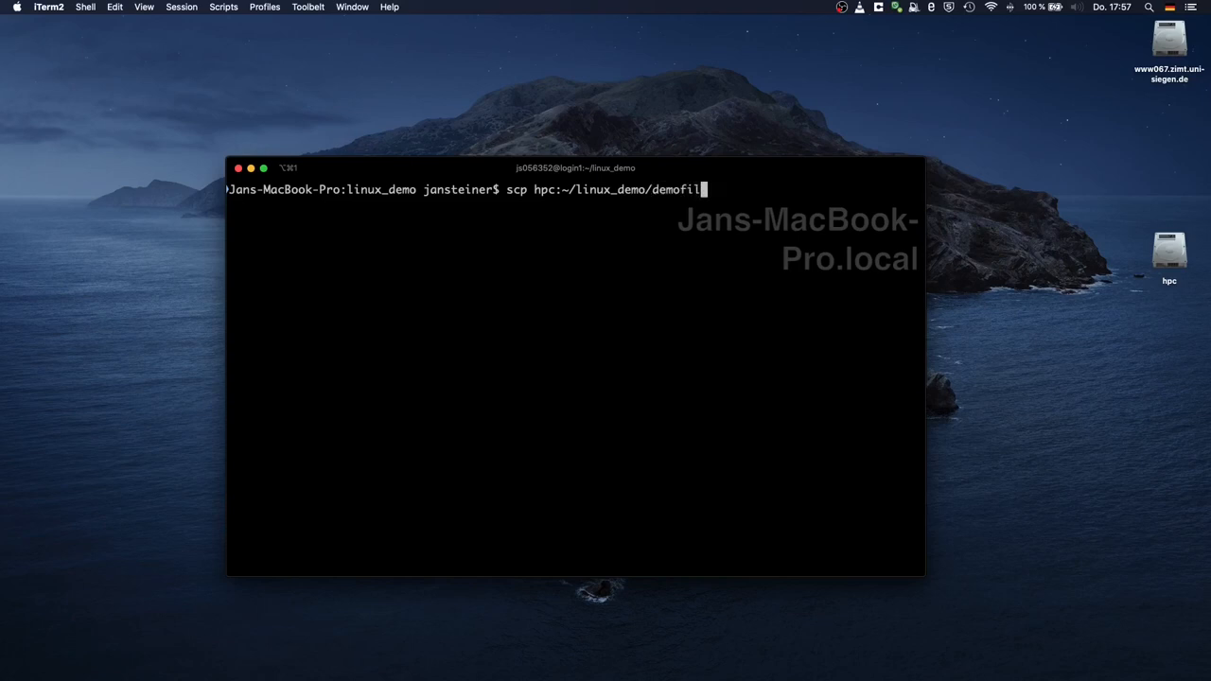
pyautogui.write('1.sh')
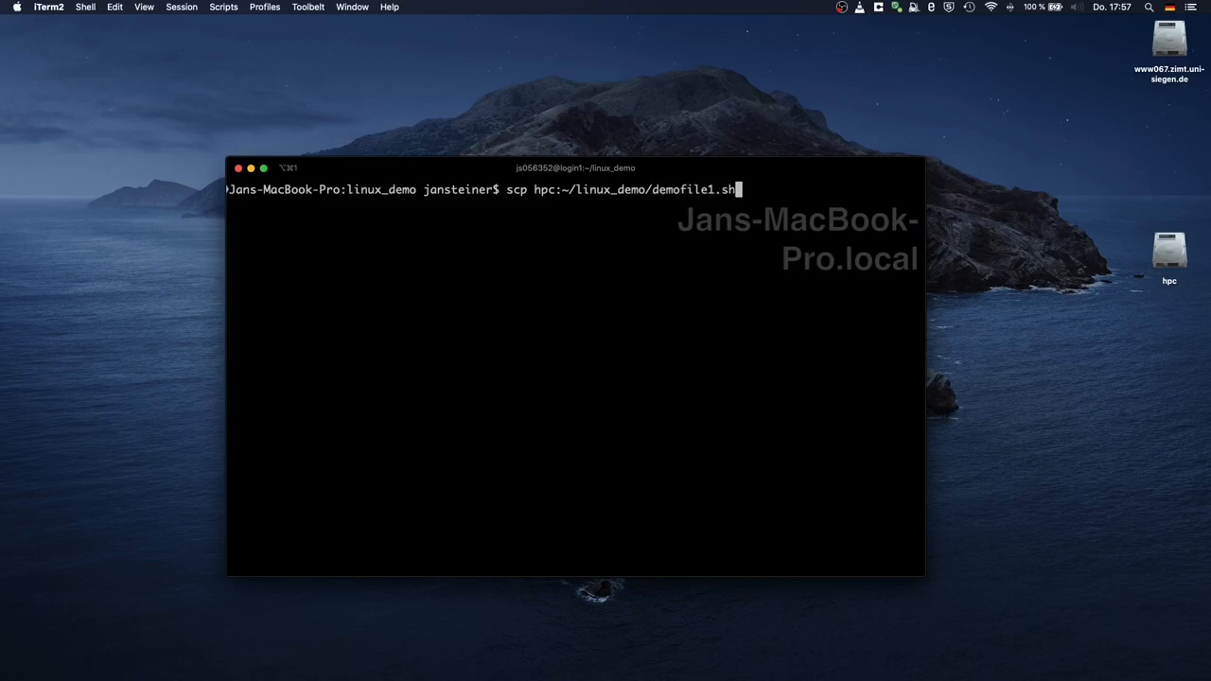
pyautogui.write('demo.sh')
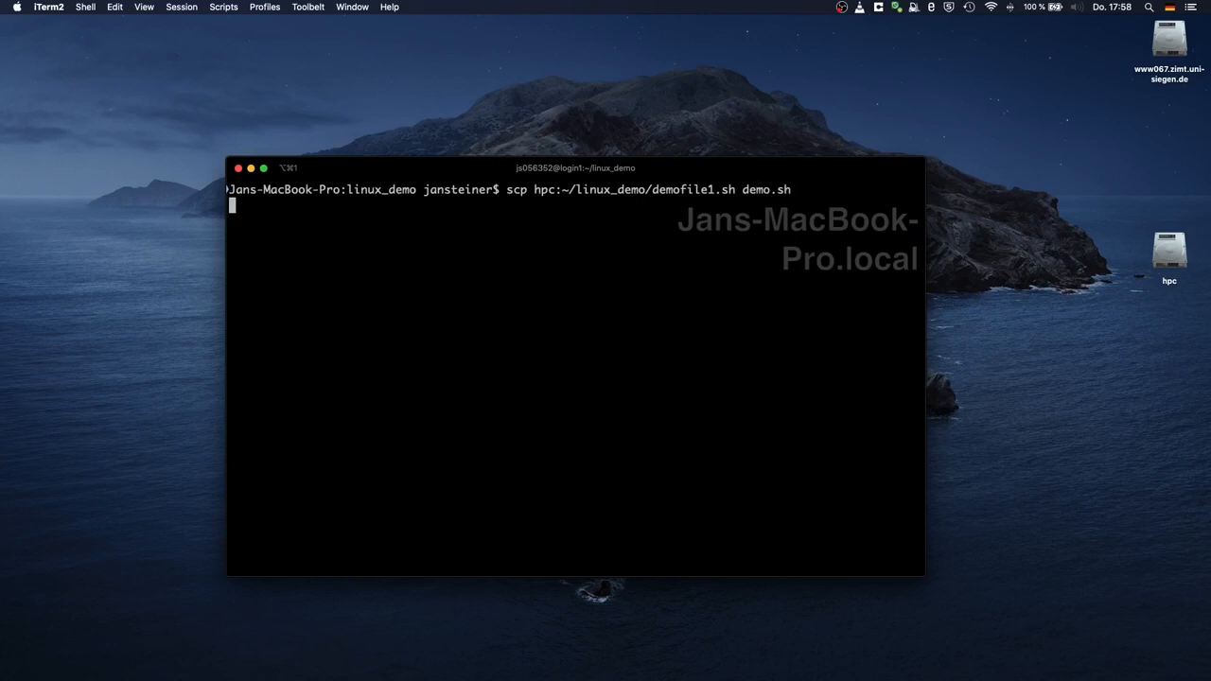
pyautogui.press('Return')
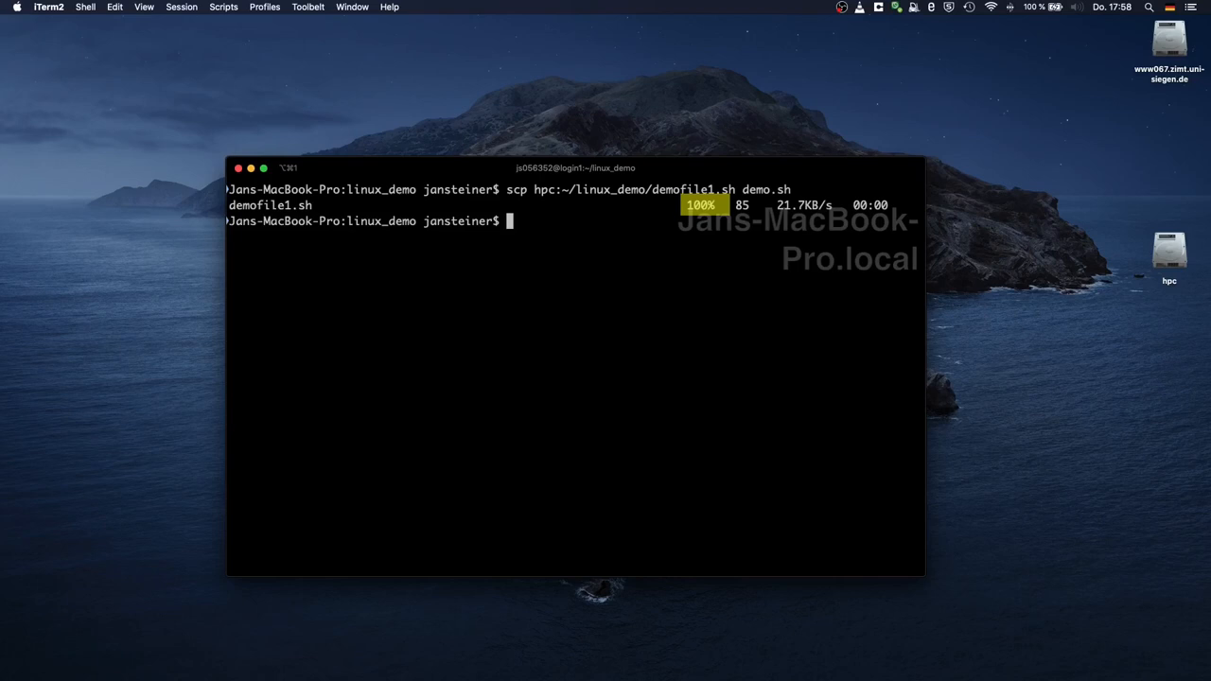
# - List the local folder contents with 'ls' to confirm demo.sh arrived
pyautogui.write('ls')
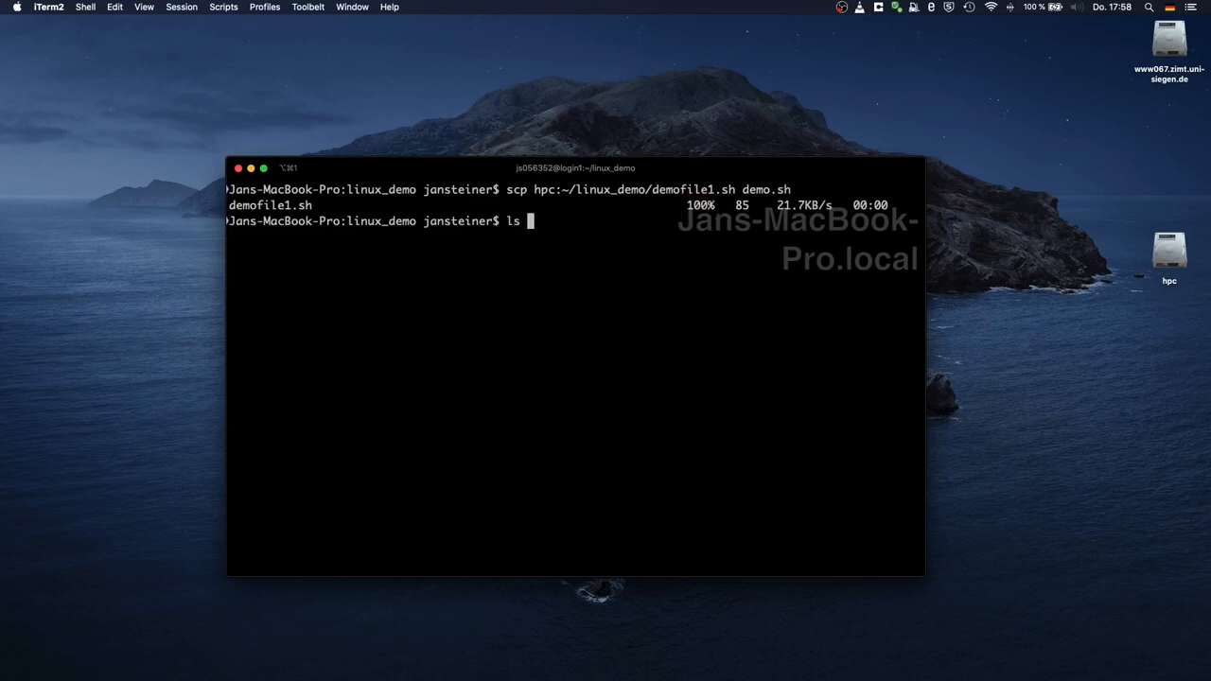